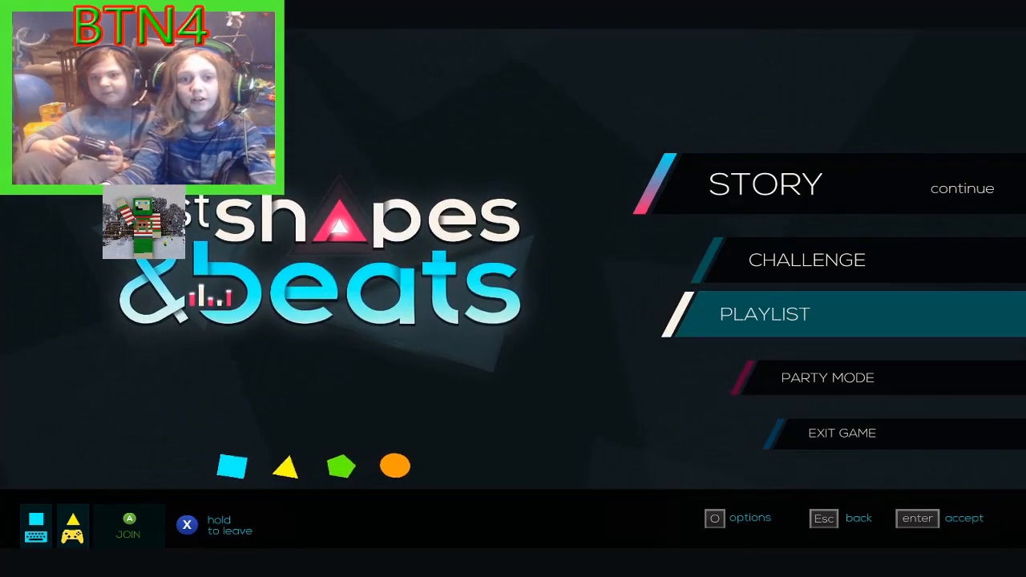
key(Down)
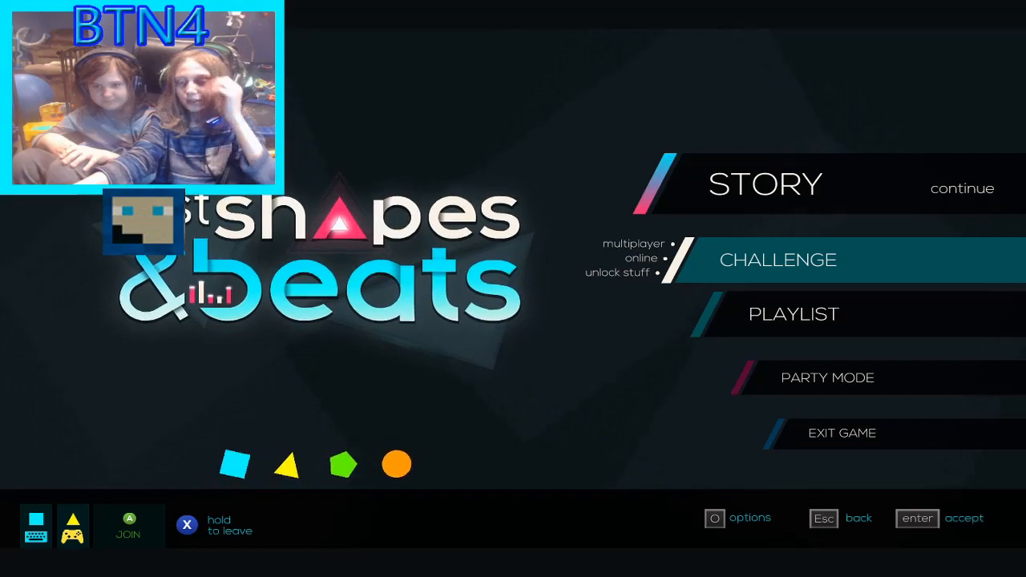
key(up)
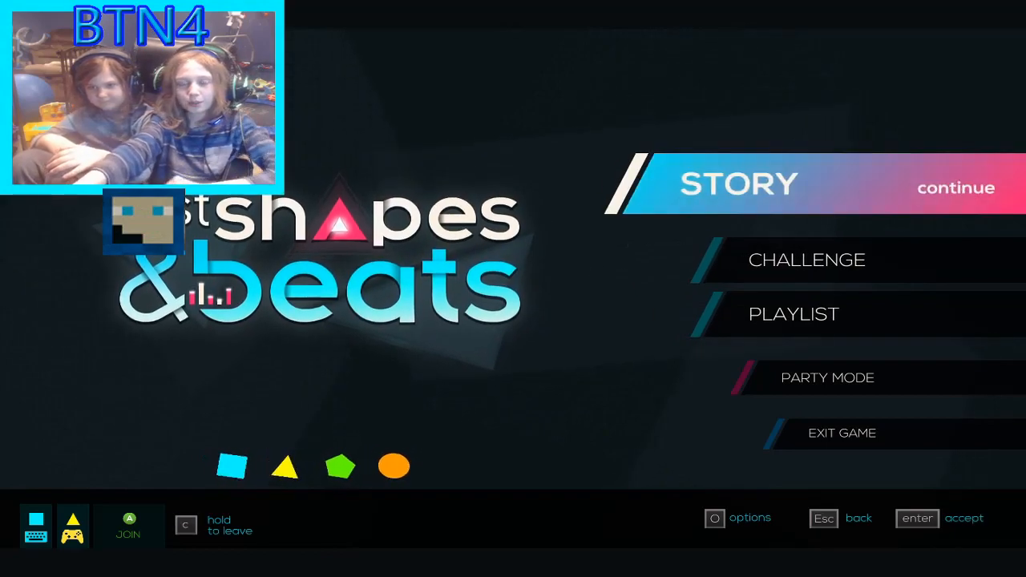
key(down)
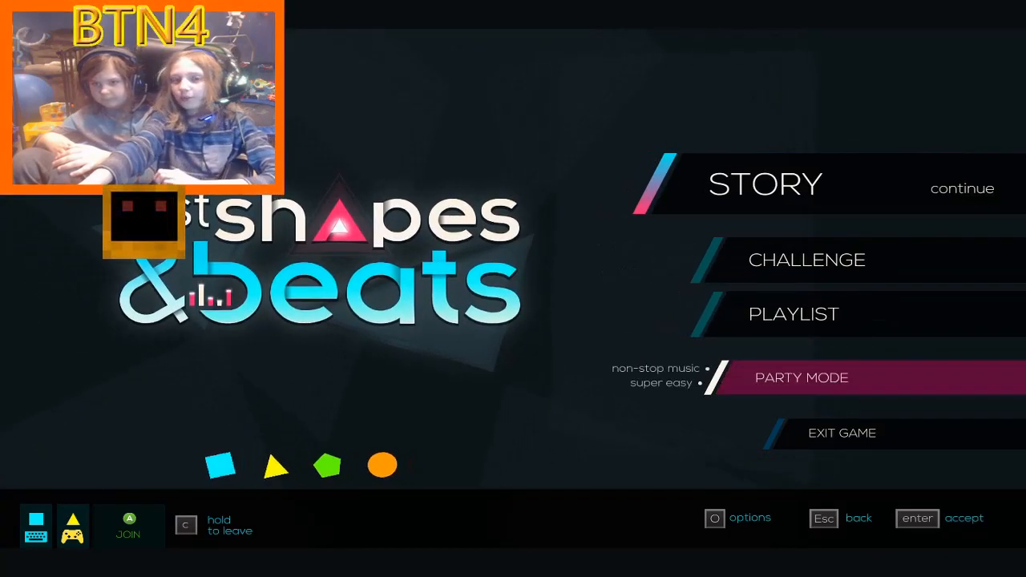
key(down)
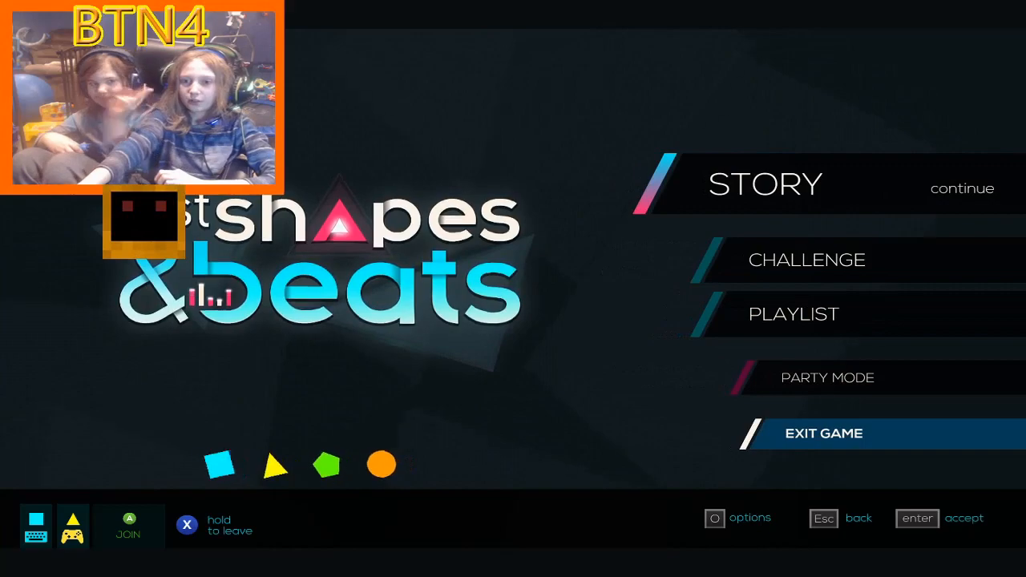